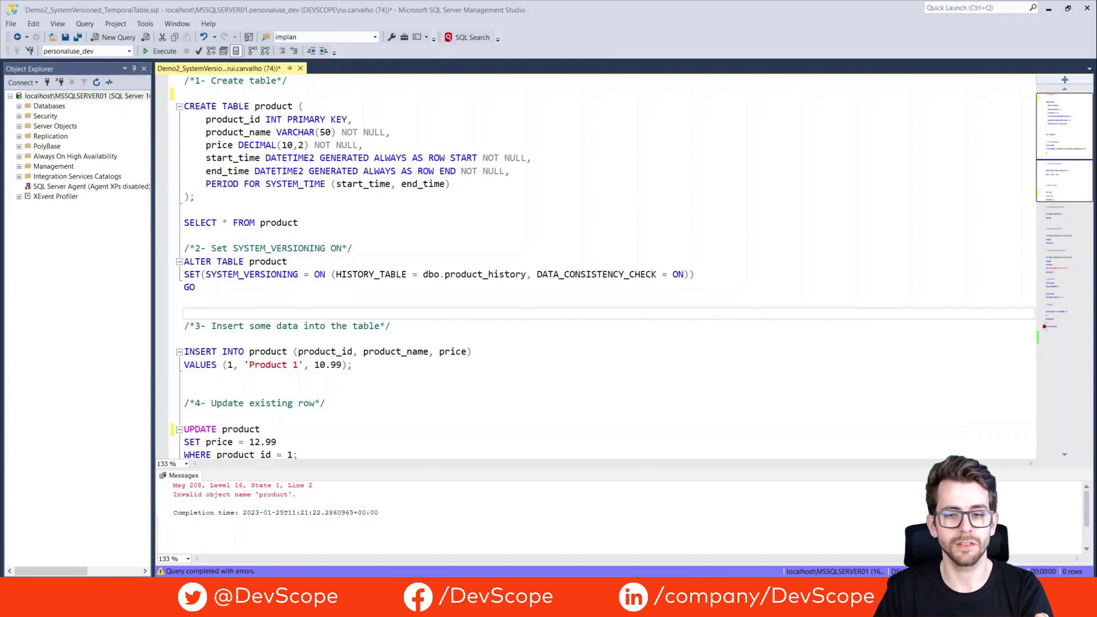
- Run the CREATE TABLE product statement with its start and end time period columns
left_click(166, 50)
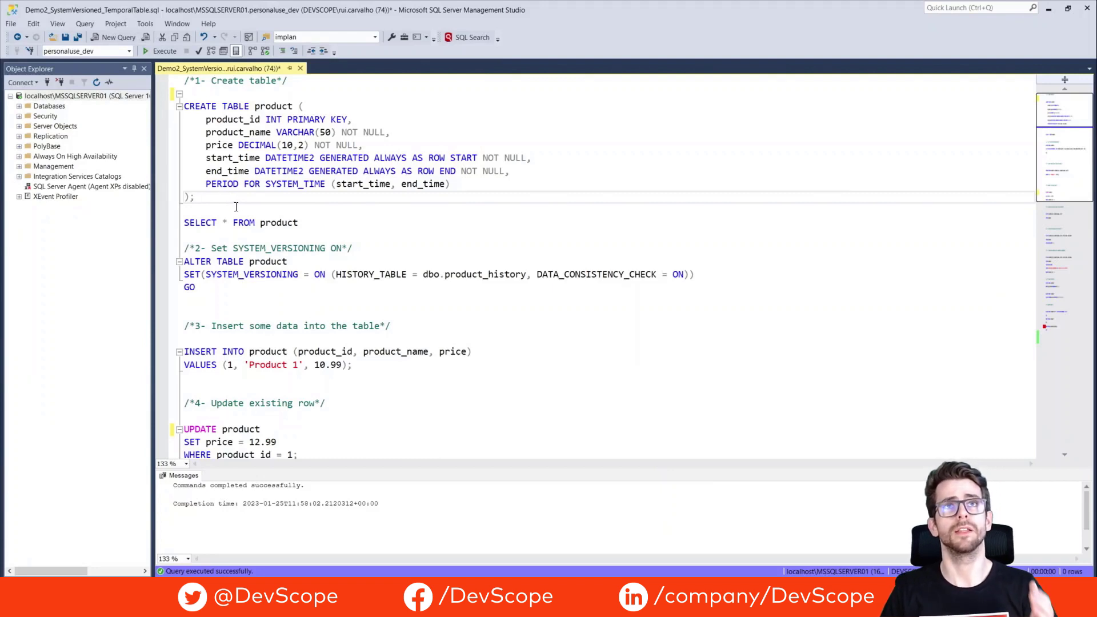
- Execute the SYSTEM_VERSIONING, Product 1 insert at 10.99, and SELECT * statements
left_click(299, 222)
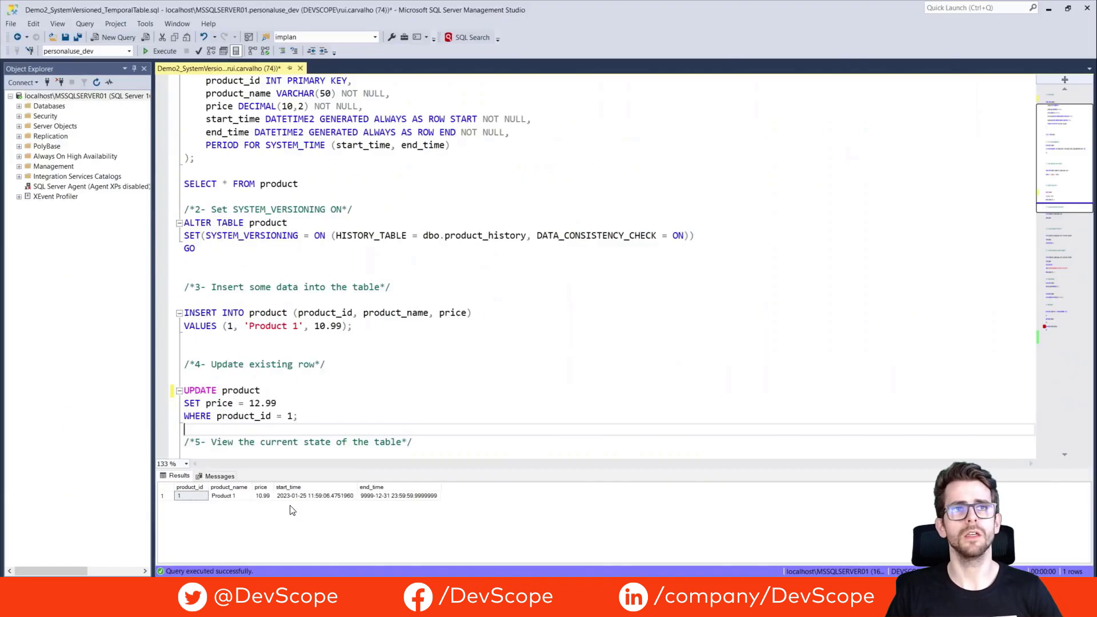
- Run the UPDATE statement setting Product 1's price to 12.99
scroll("down", 3)
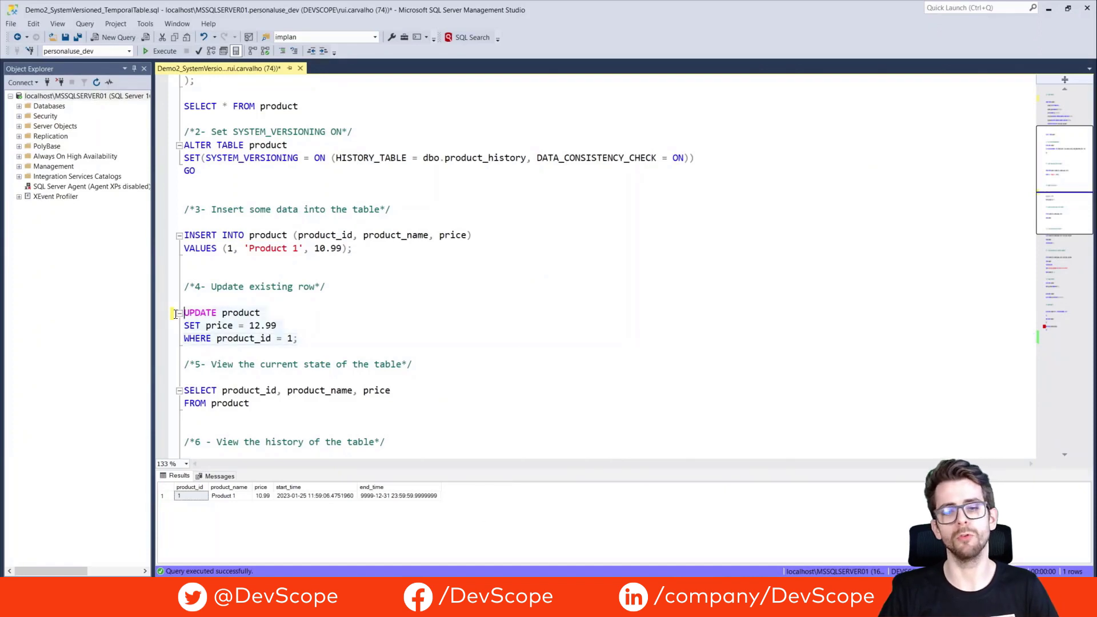
left_click(162, 50)
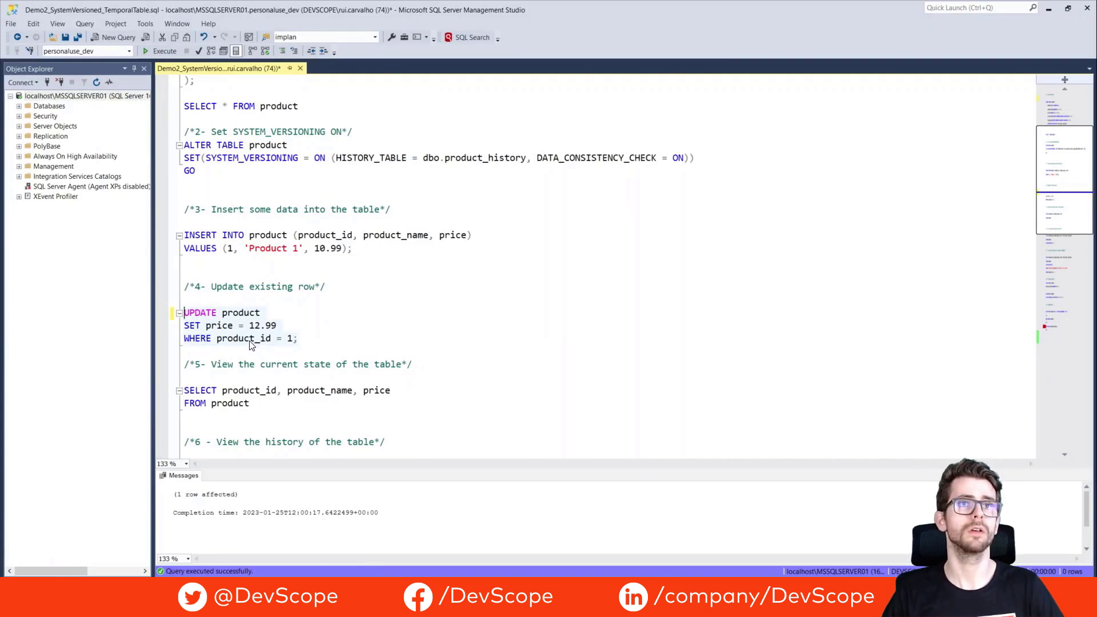
- Run the section 5 product_id, product_name, price query showing Product 1 at 12.99
left_click(250, 403)
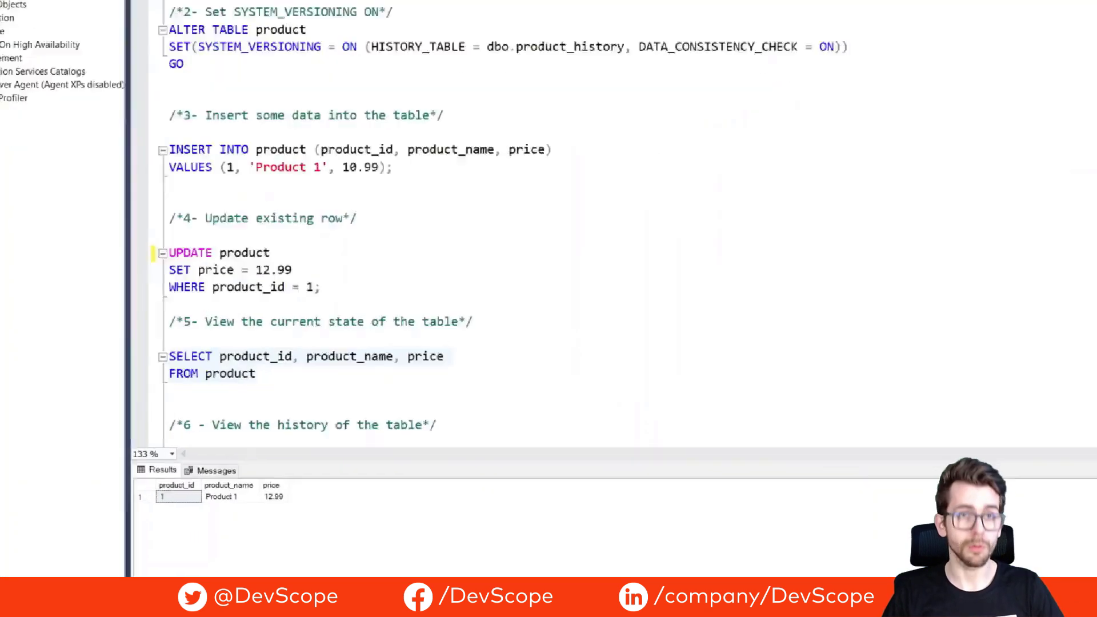
scroll("down", 3)
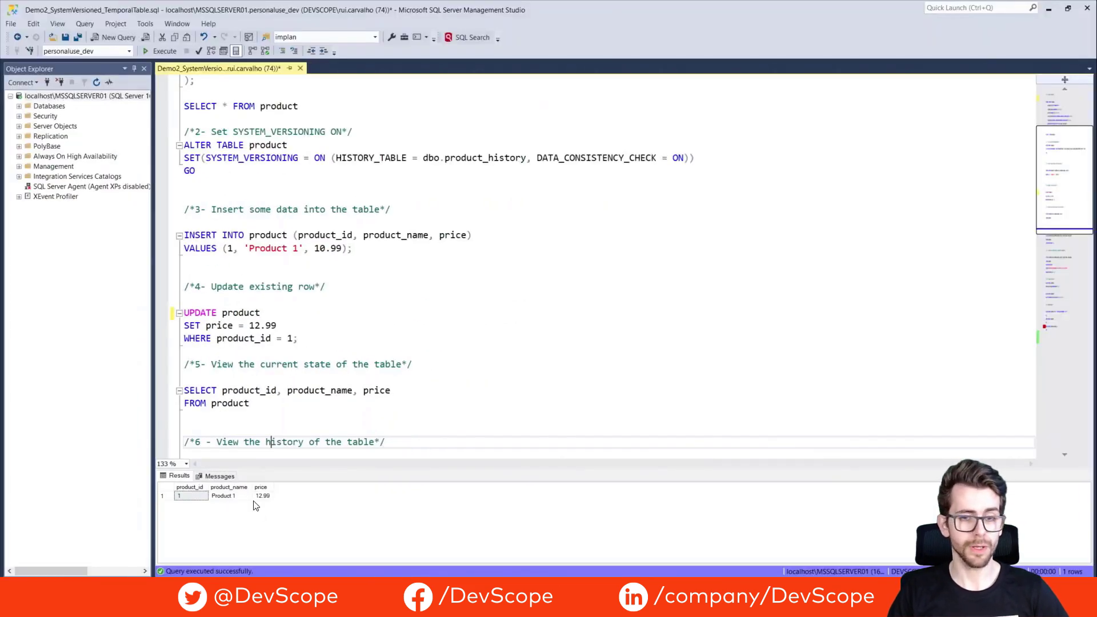
mouse_move(262, 501)
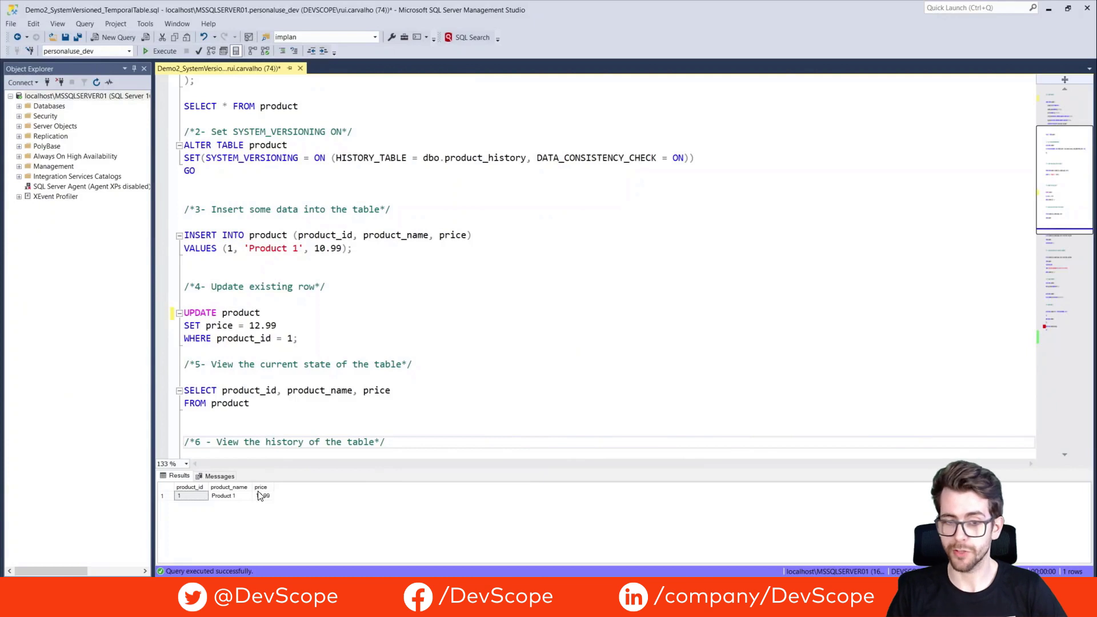
mouse_move(262, 490)
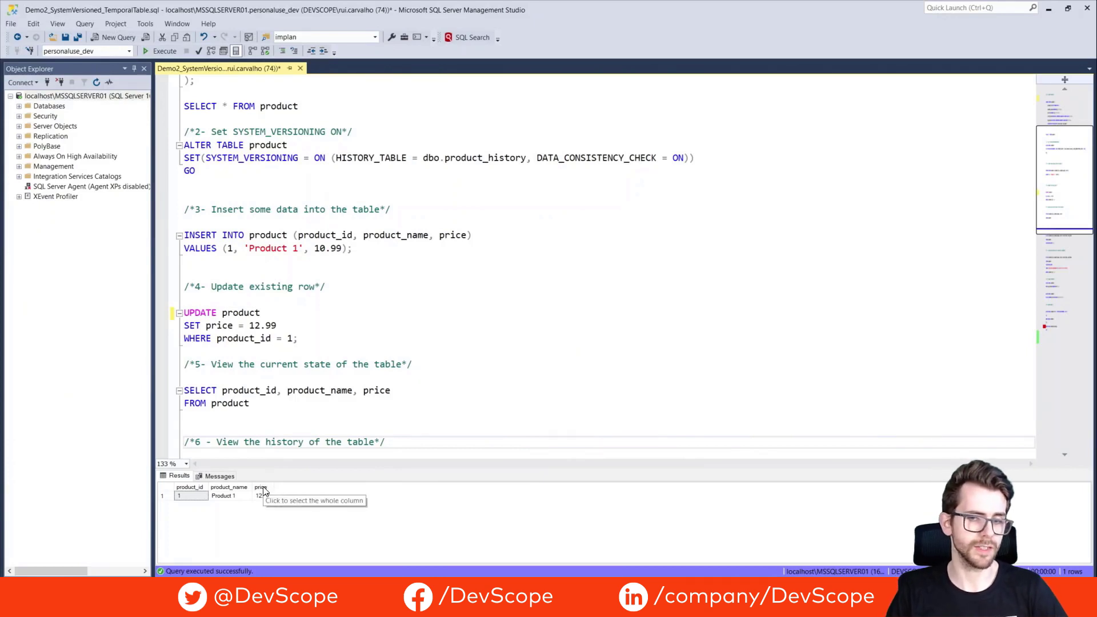
- Scroll down to the FOR SYSTEM_TIME ALL and FROM … TO history queries
scroll("down", 3)
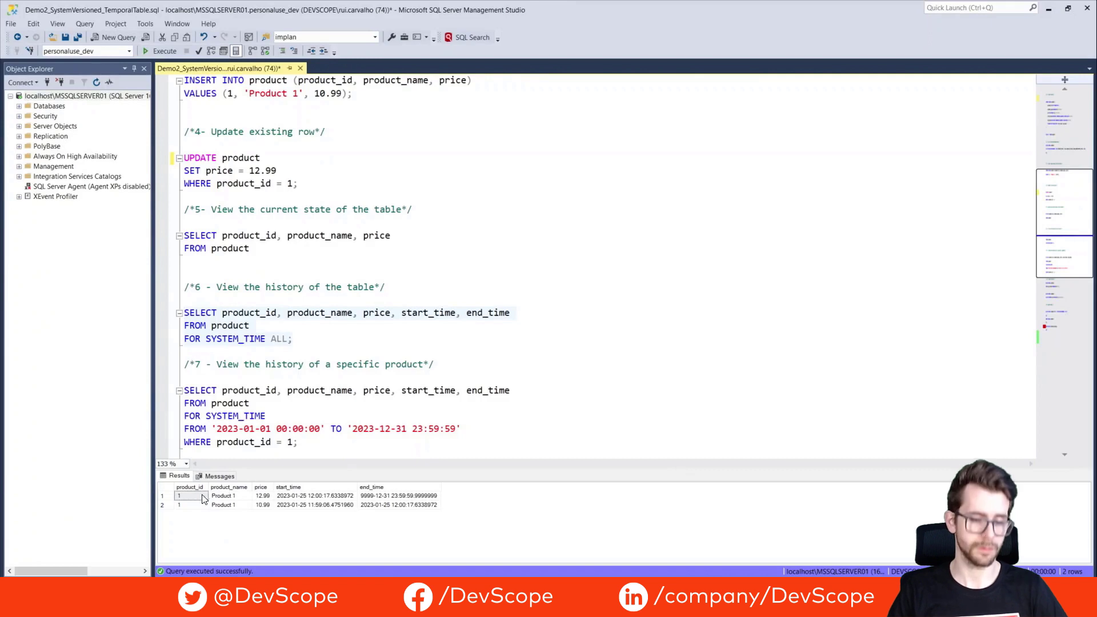
mouse_move(209, 498)
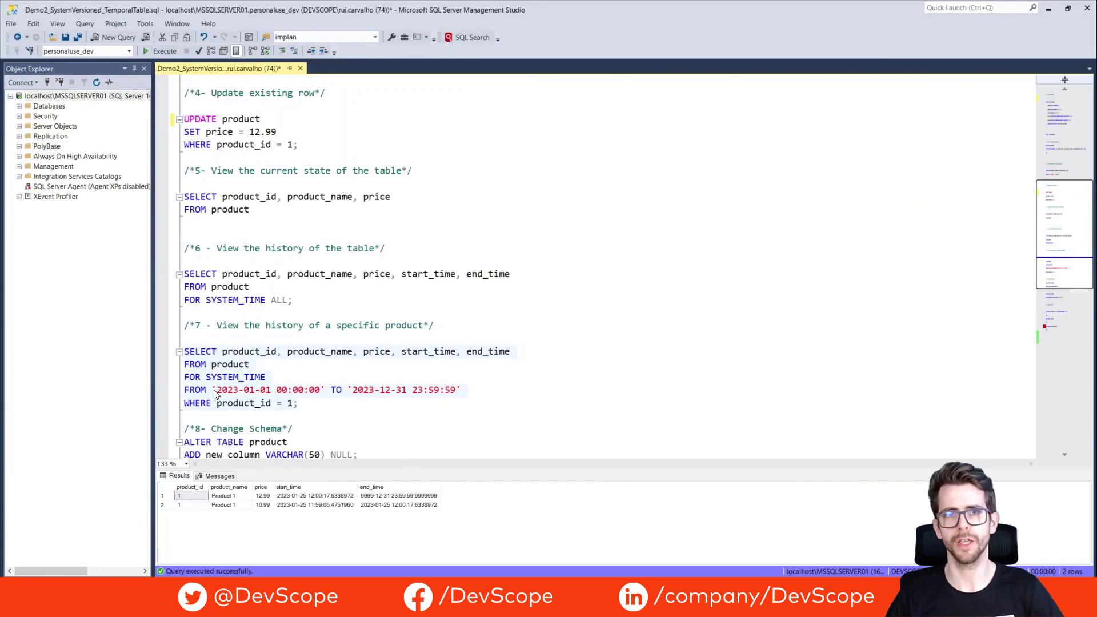
mouse_move(220, 393)
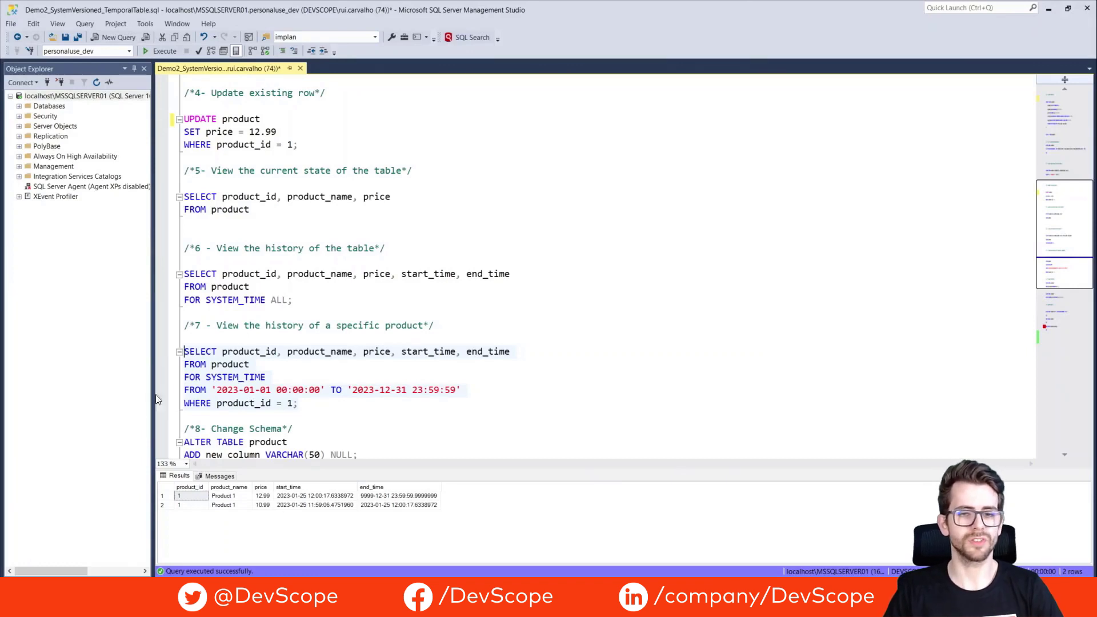
- Scroll to section 8's ALTER TABLE statements adding new_column and making price DECIMAL(12,2)
scroll("down", 3)
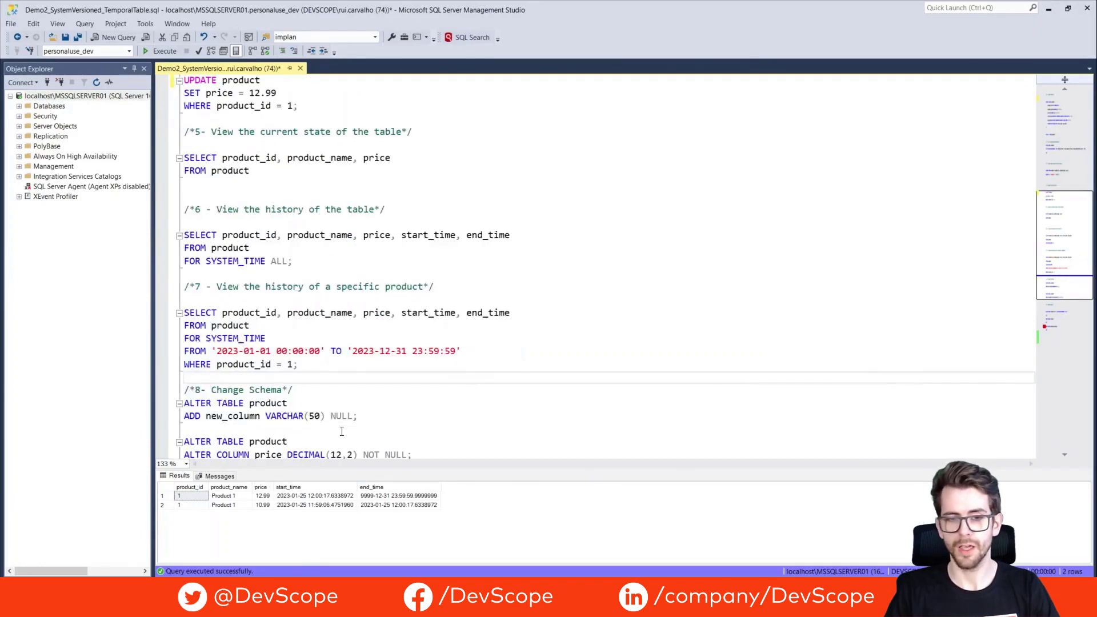
scroll("down", 3)
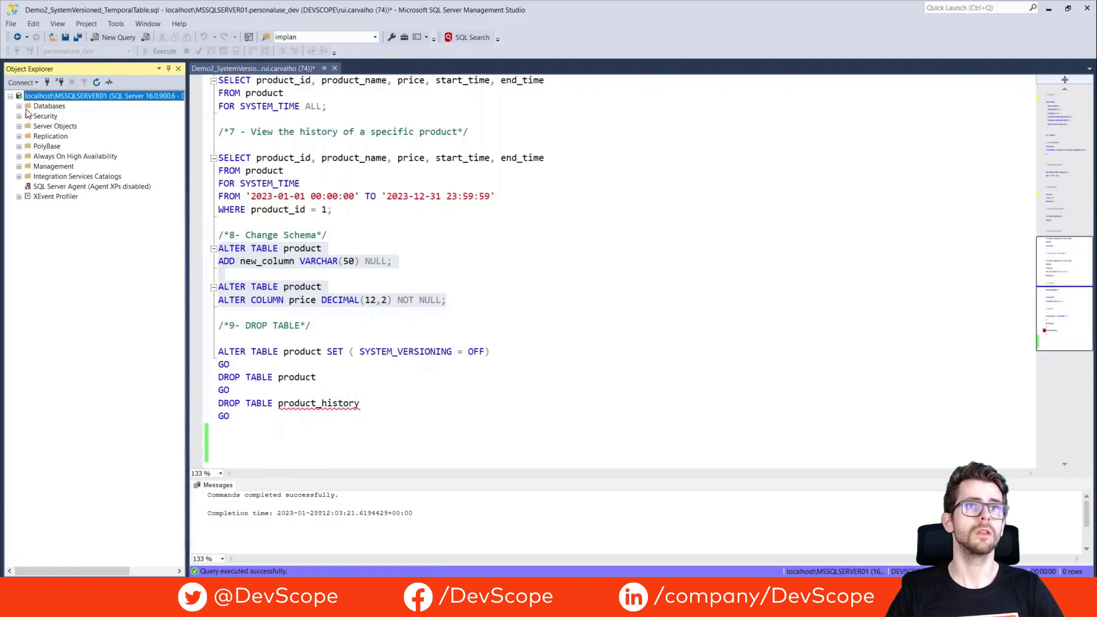
- Expand personaluse_dev in Object Explorer and refresh its Tables list
left_click(20, 106)
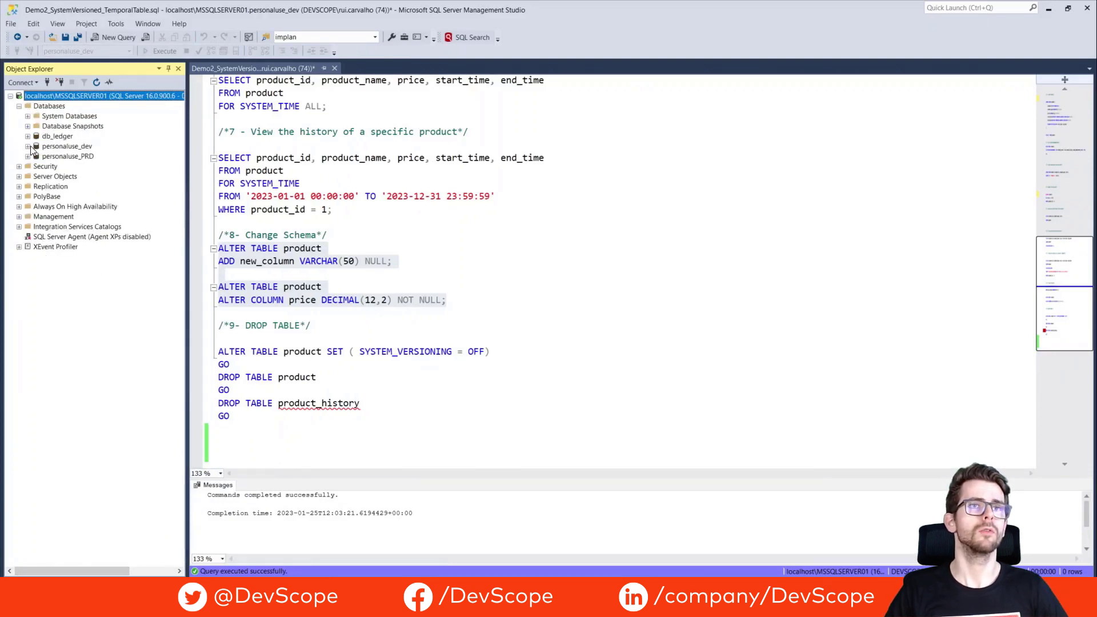
left_click(27, 146)
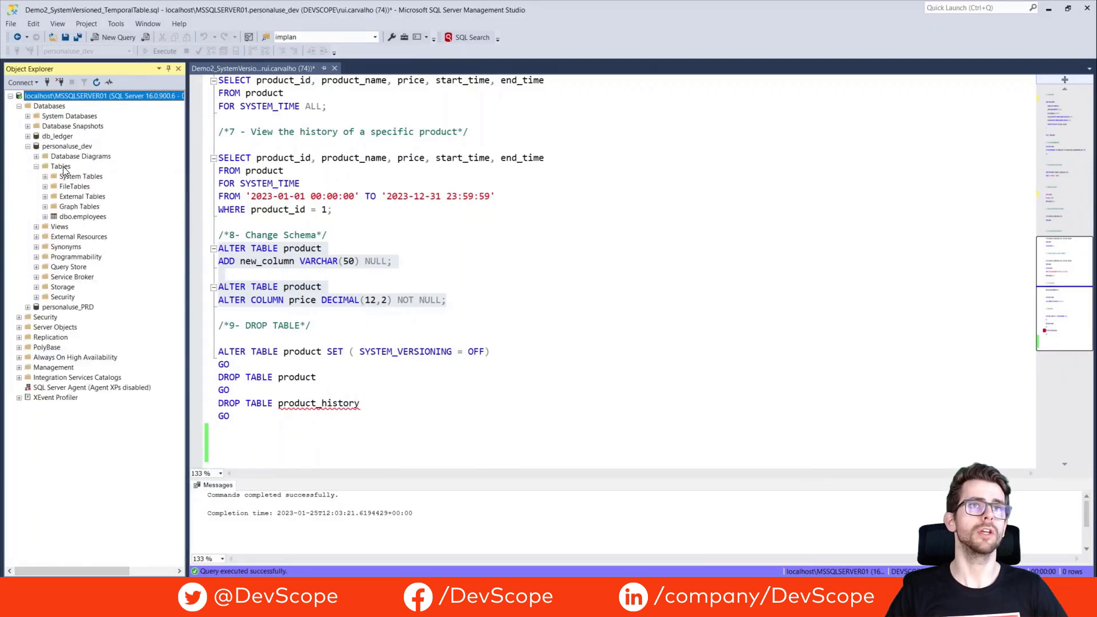
right_click(82, 216)
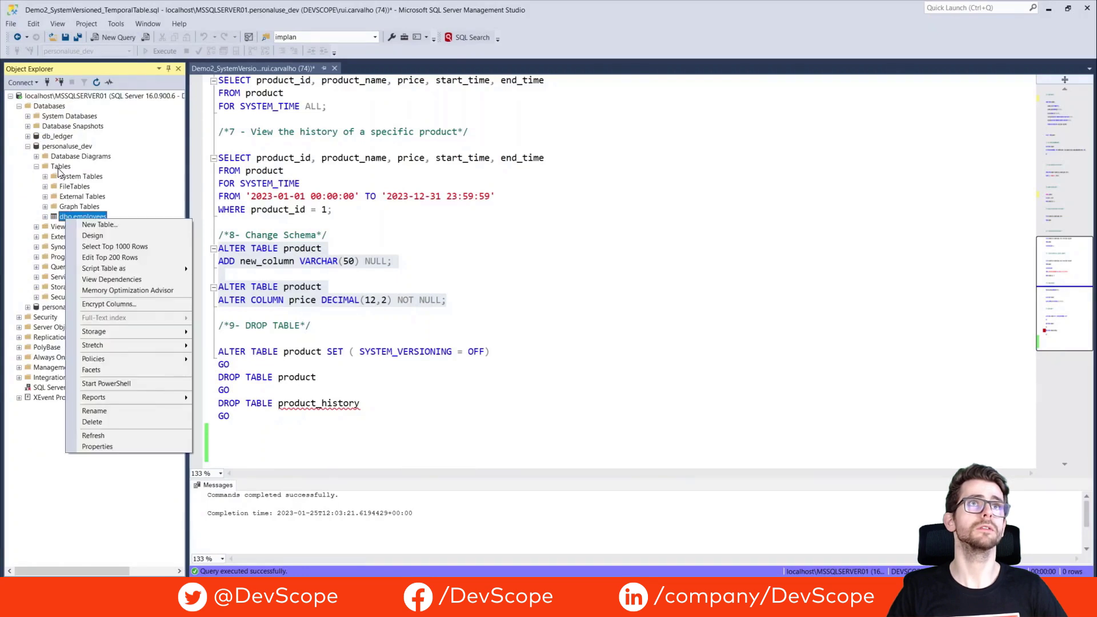
left_click(93, 436)
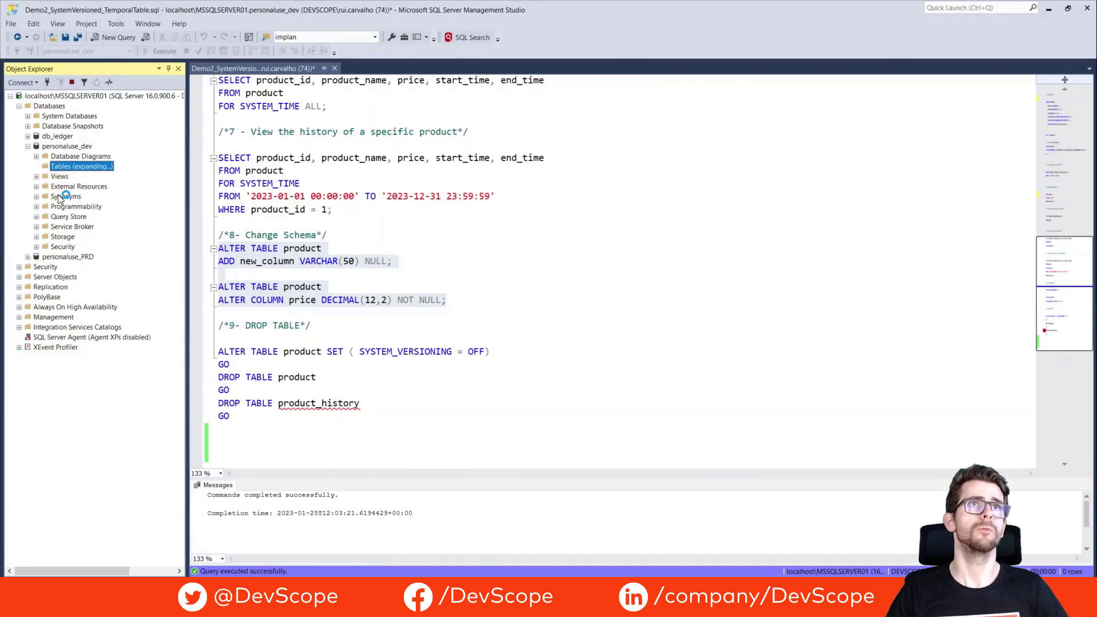
left_click(35, 166)
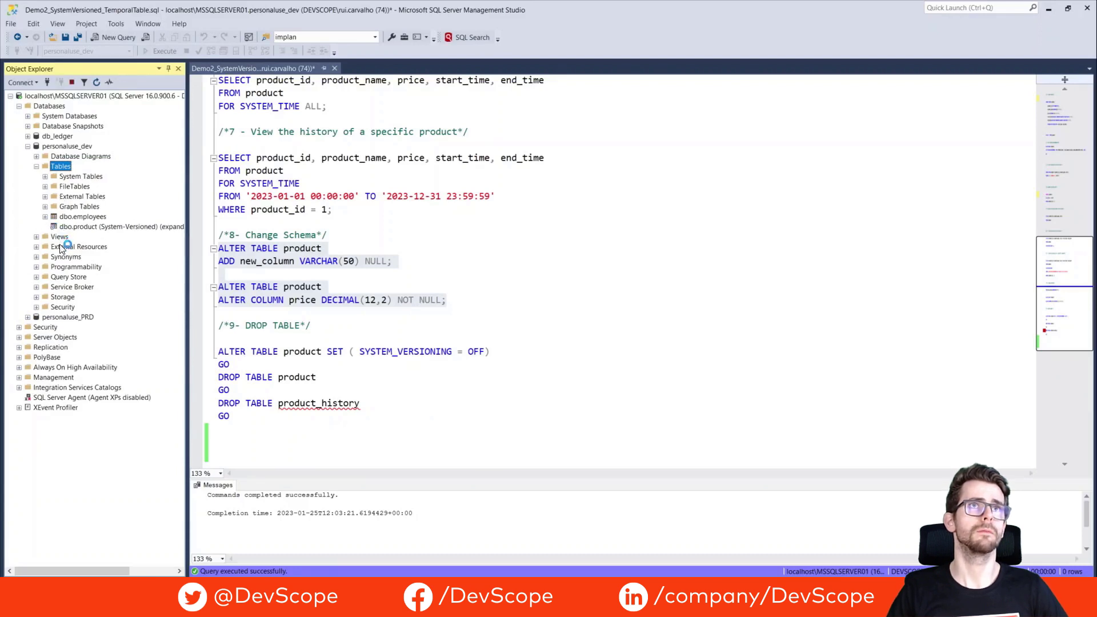
- Expand dbo.product's Columns, showing new_column varchar(50) and price decimal(12,2)
left_click(45, 226)
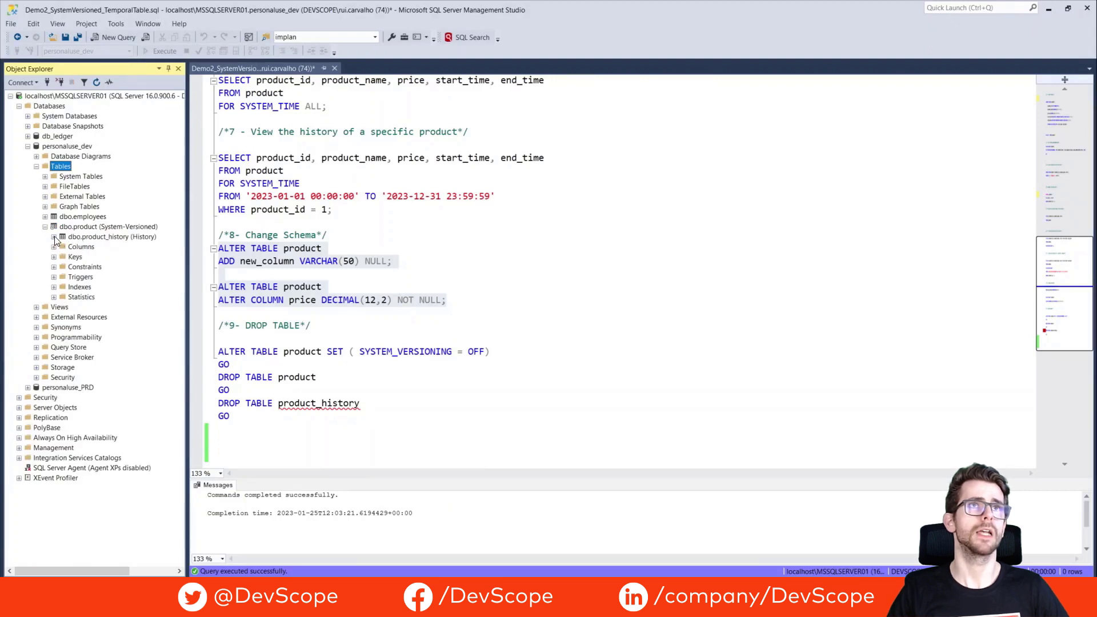
left_click(55, 237)
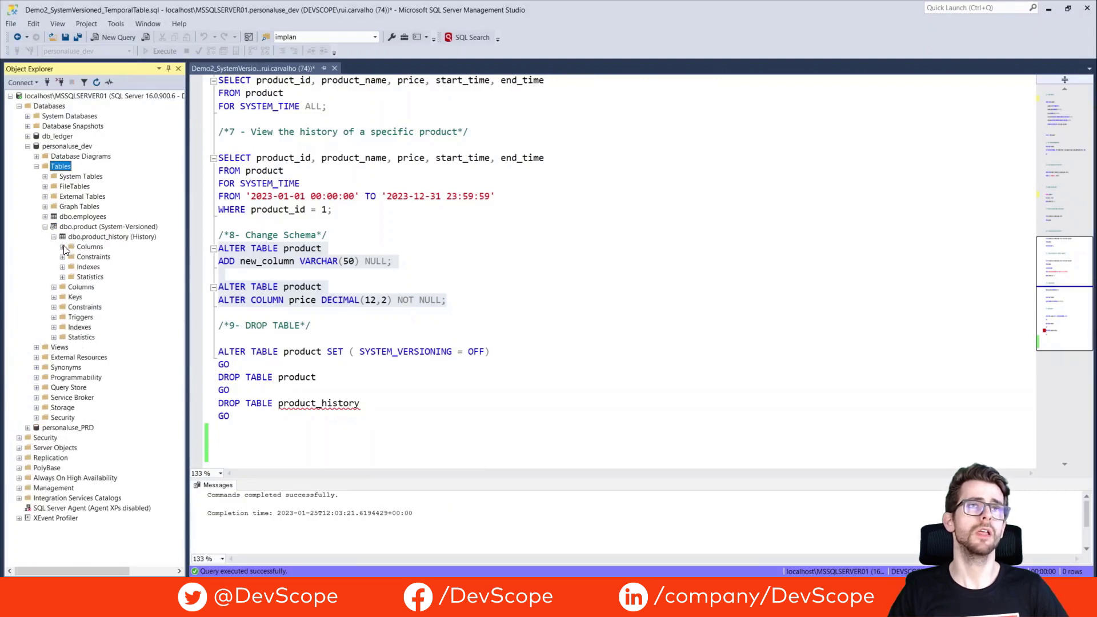
left_click(63, 246)
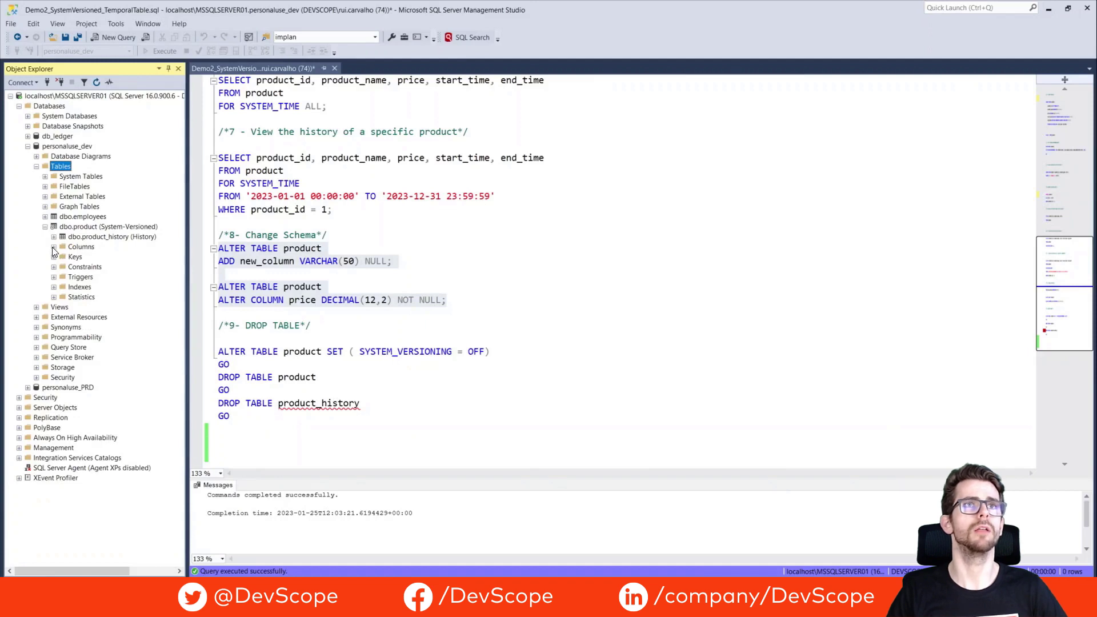
left_click(53, 246)
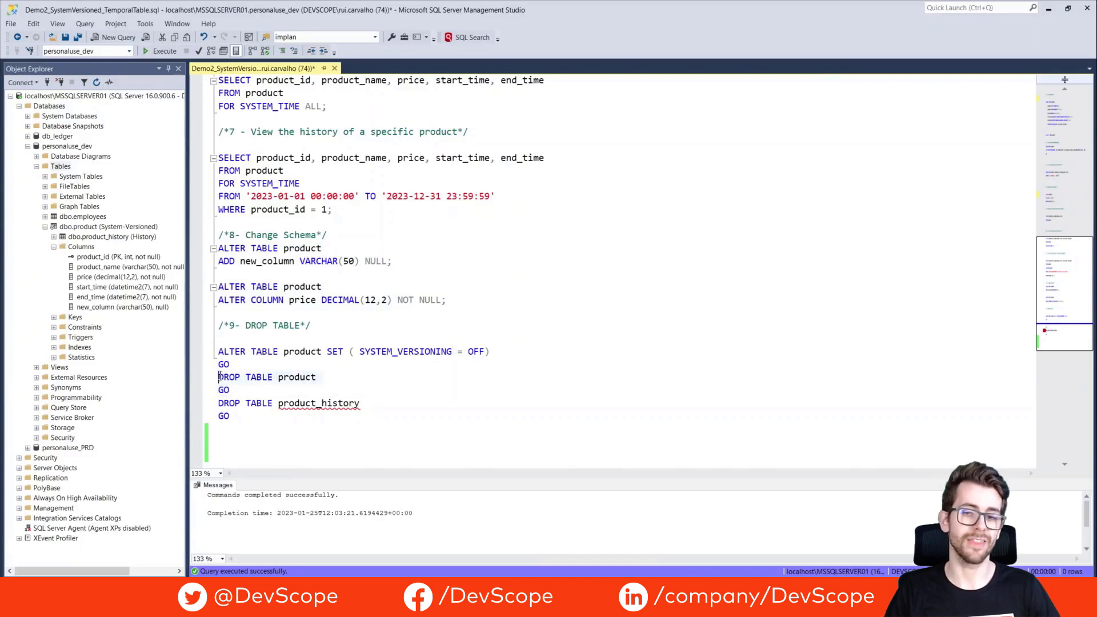
- Execute the DROP TABLE statements, hitting 'Incorrect syntax near the keyword TABLE'
left_click(164, 50)
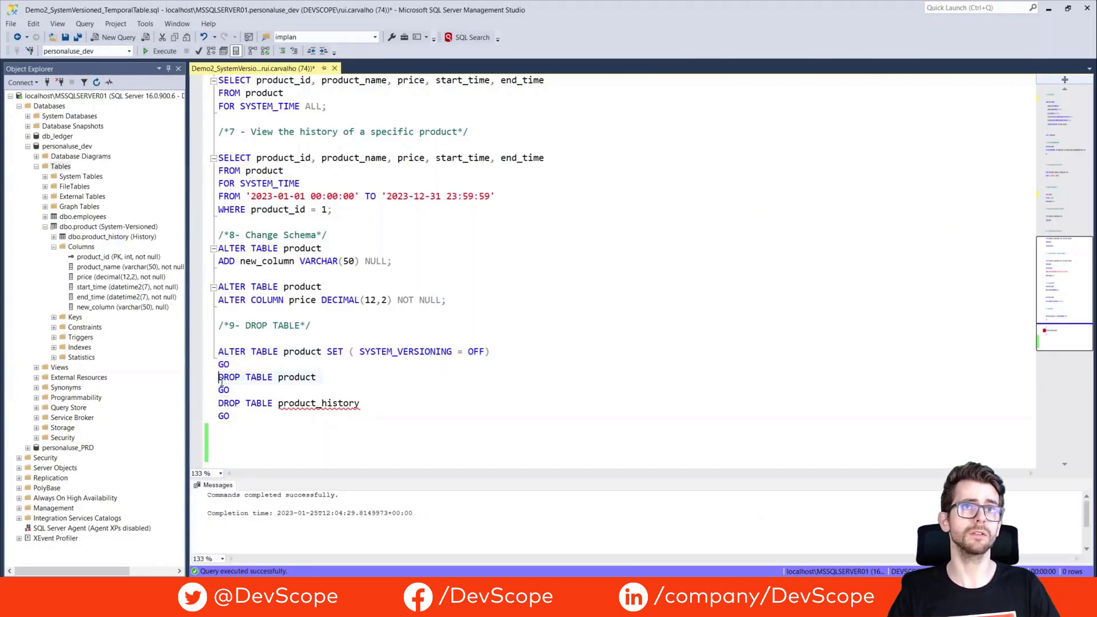
left_click(165, 50)
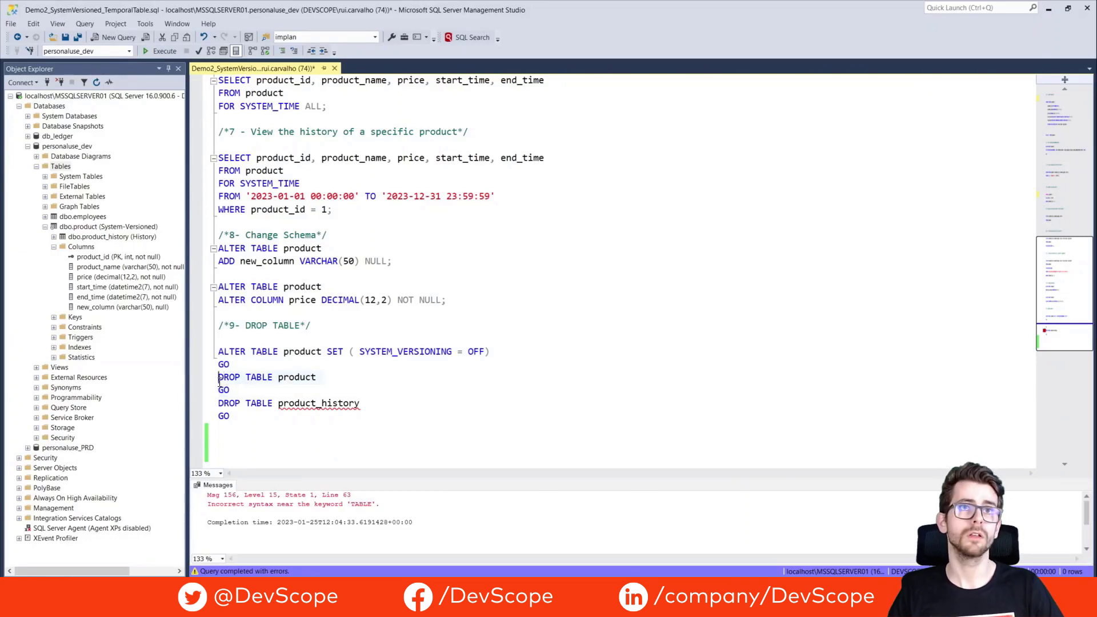
- Refresh and re-expand the Tables folder, leaving only dbo.employees
right_click(59, 166)
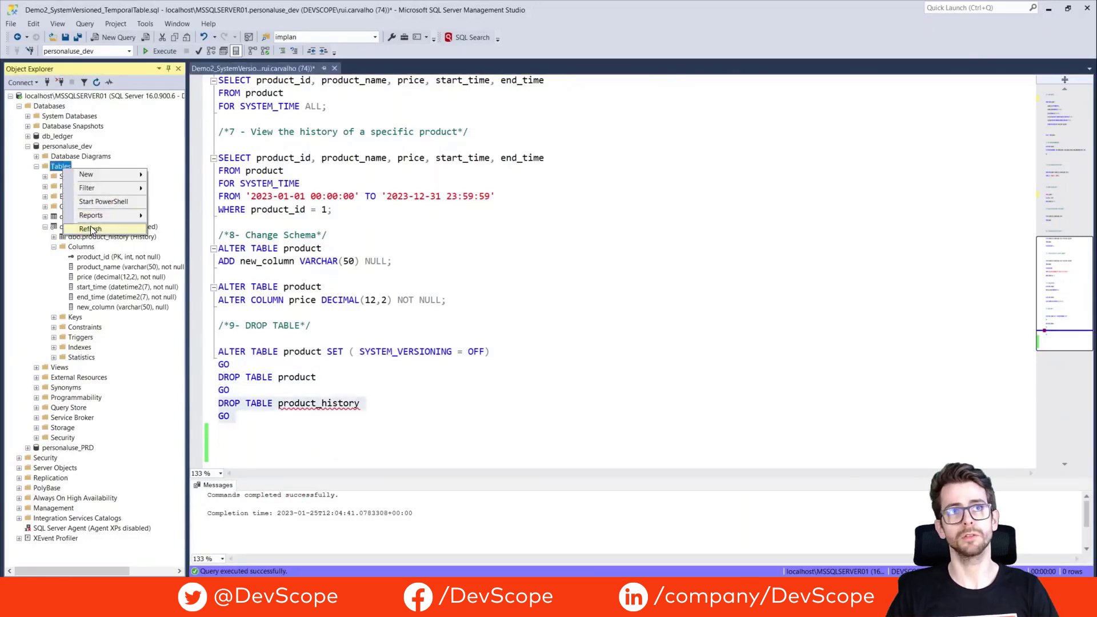
left_click(91, 229)
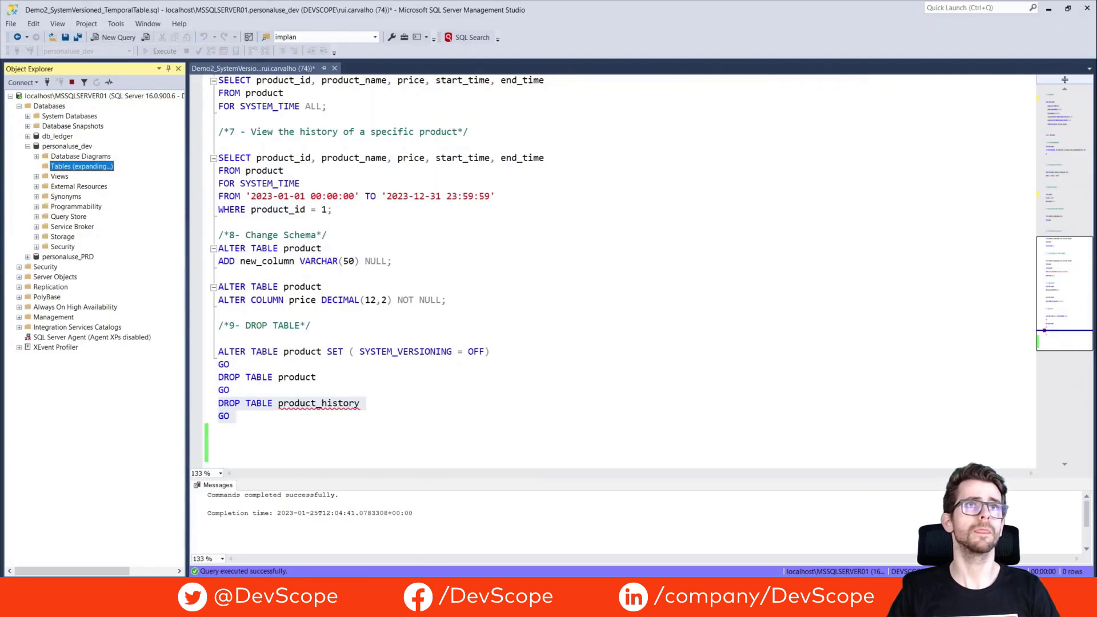
left_click(35, 167)
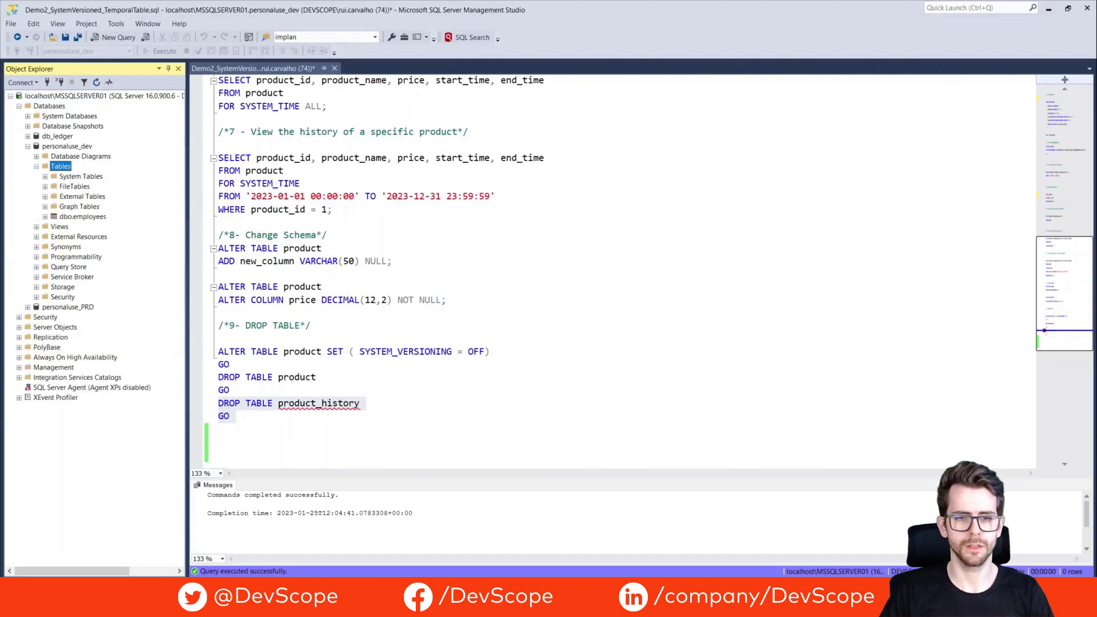